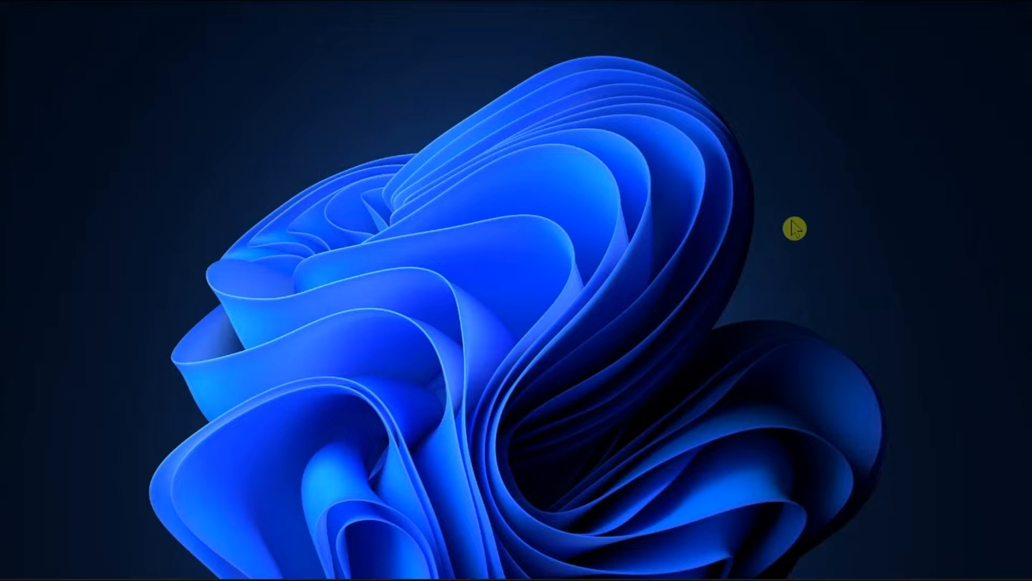
Step: Restart the computer from the Start menu's power options
click(413, 572)
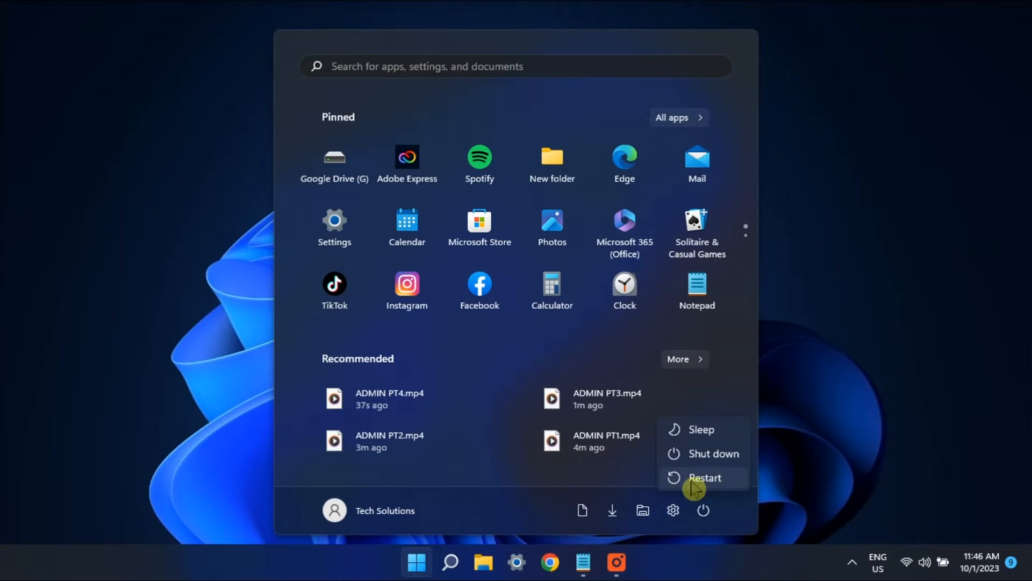
click(704, 478)
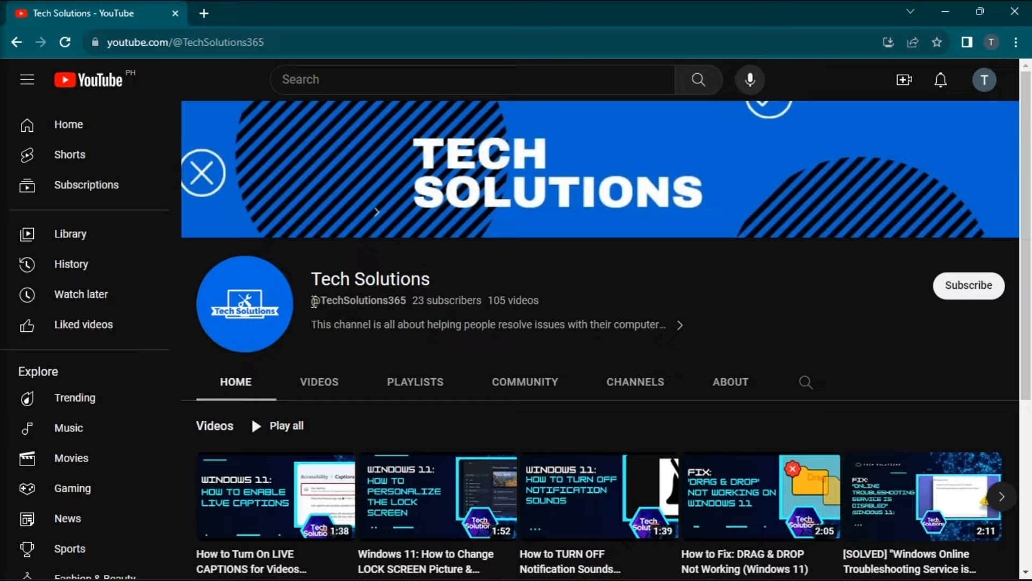
Step: Select and copy the channel's handle and description text, then launch Windows Settings
drag(313, 300, 664, 325)
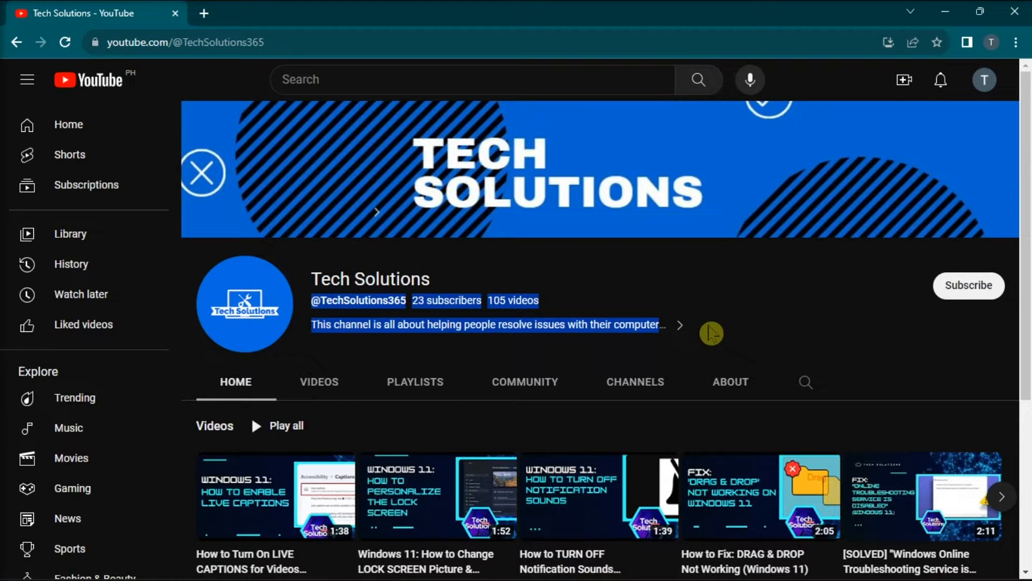
right_click(711, 332)
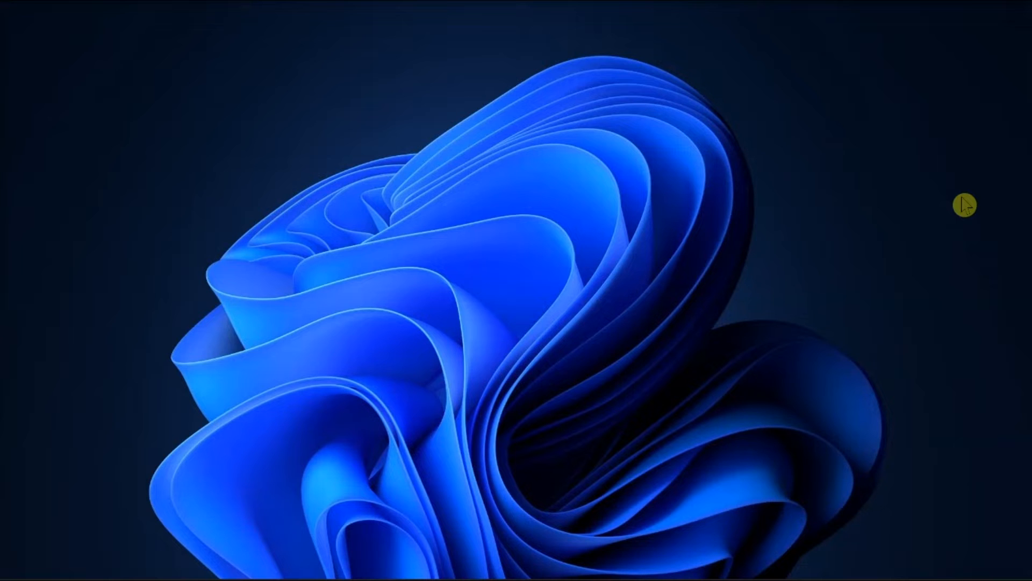
mouse_move(897, 254)
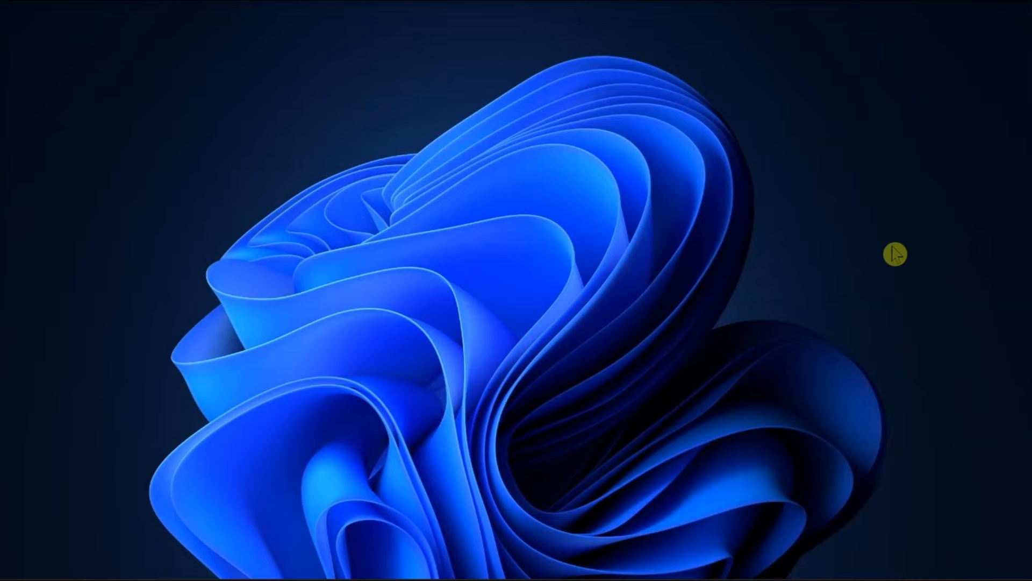
click(517, 576)
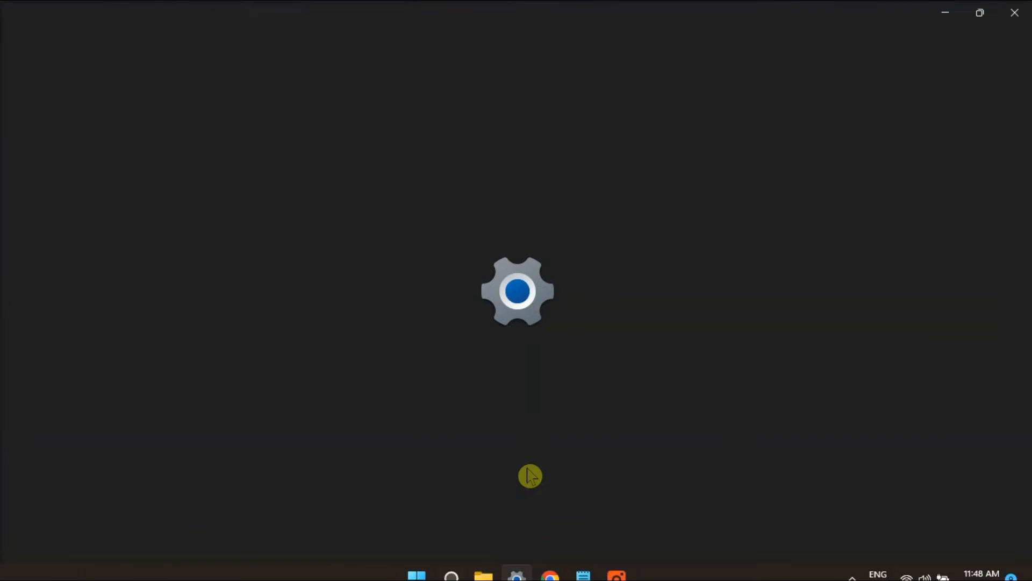
Step: Open the Clipboard settings under System for history, sync and clearing
click(517, 577)
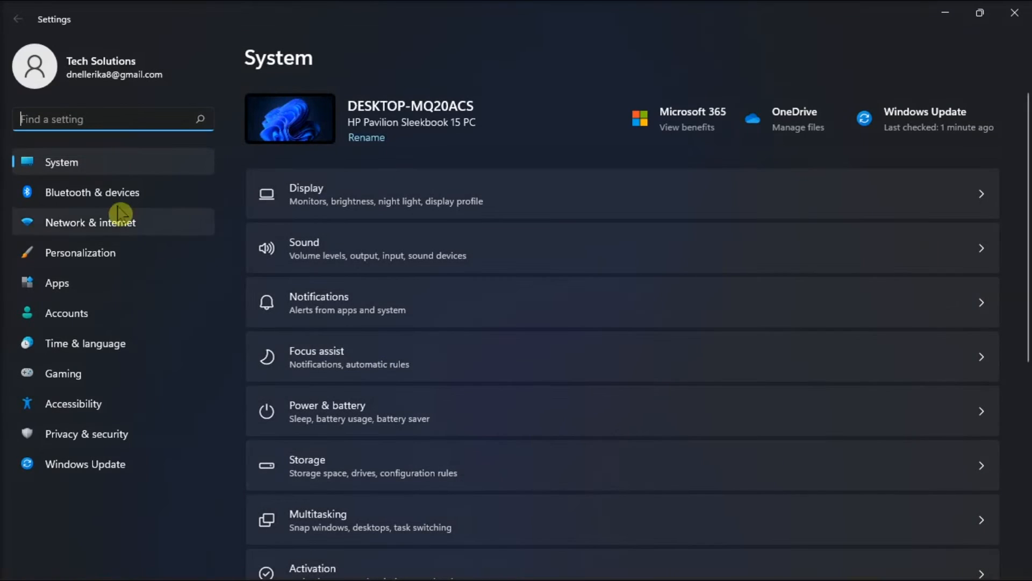
scroll(down, 3)
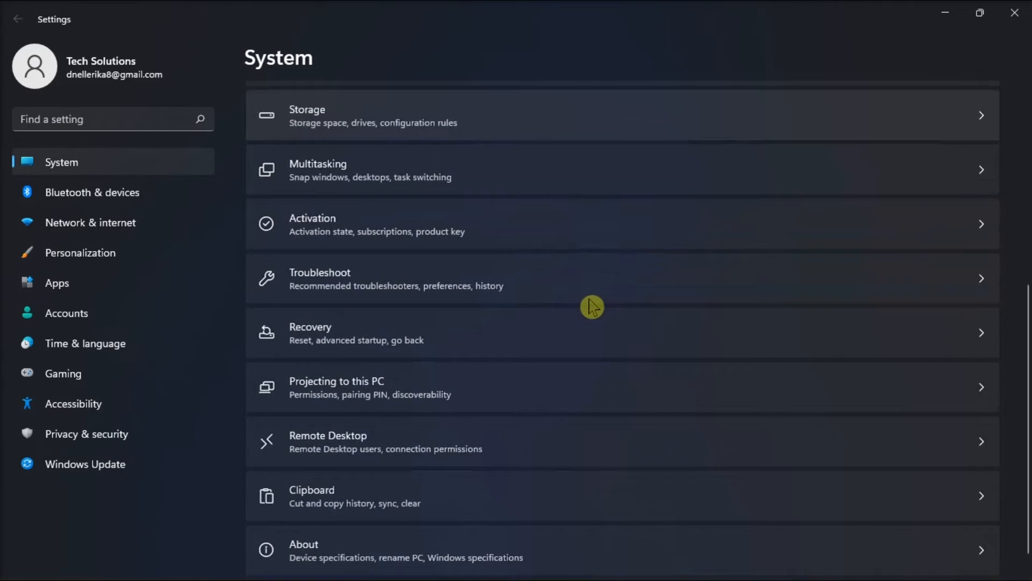
click(311, 497)
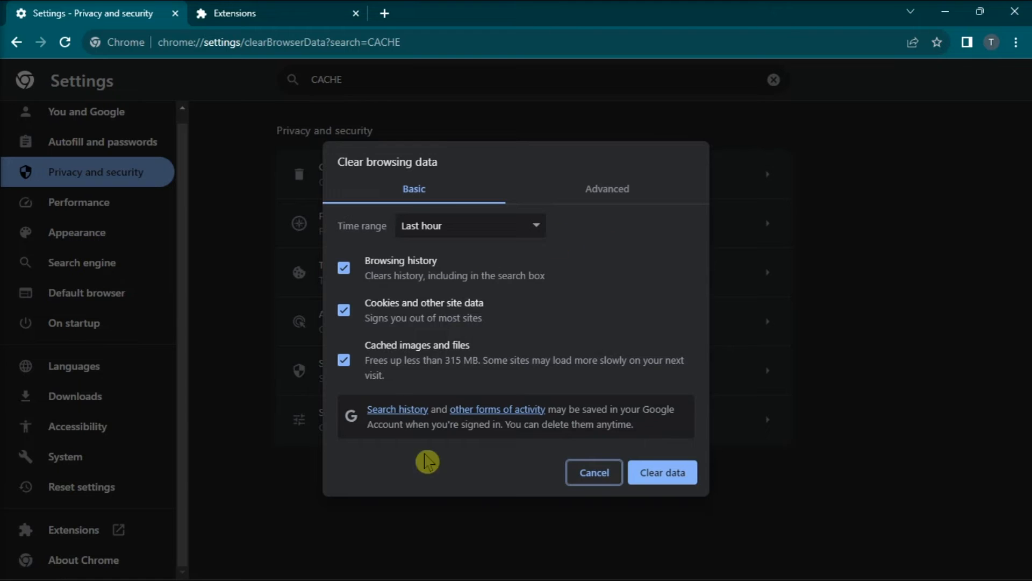
mouse_move(697, 188)
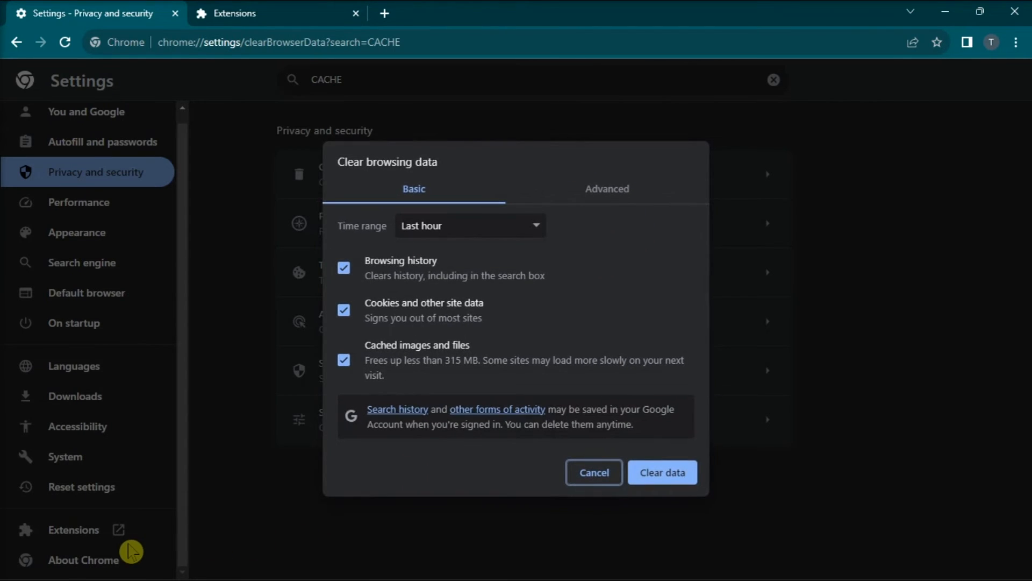
Step: Go to the About Chrome version information page from the sidebar
click(83, 560)
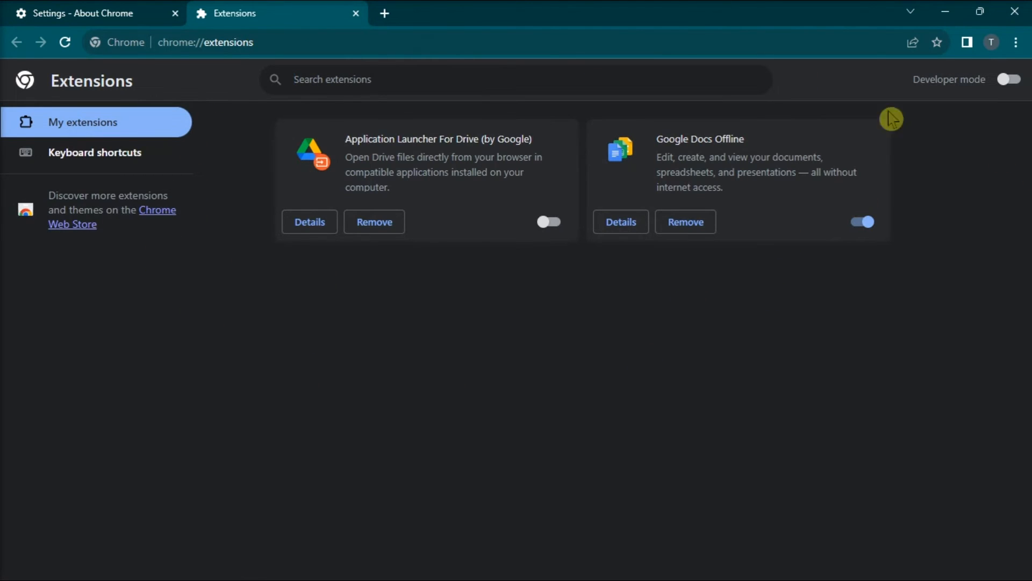
mouse_move(721, 401)
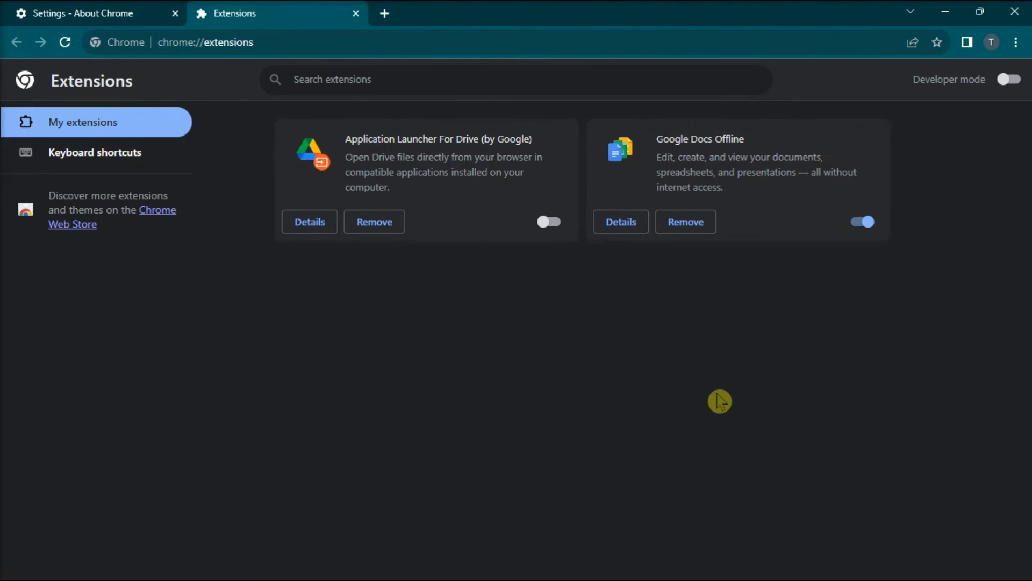